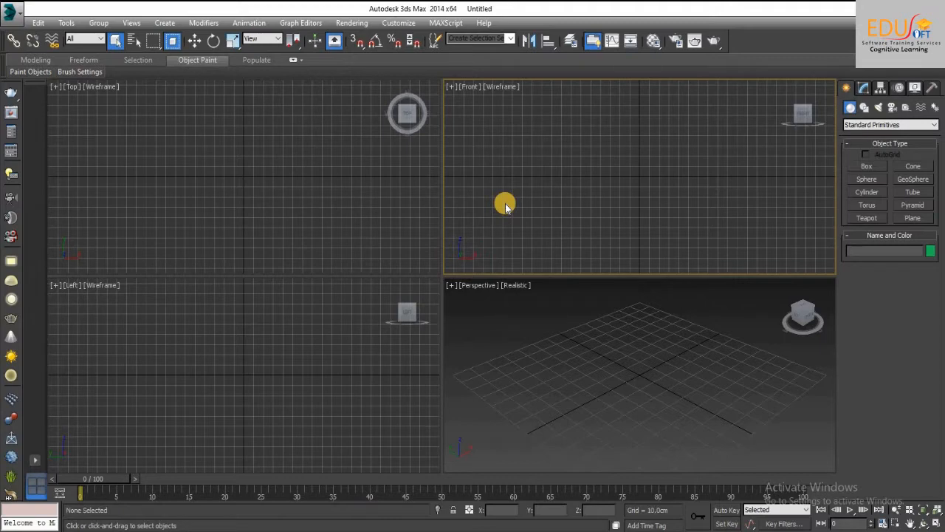
mouse_move(515, 204)
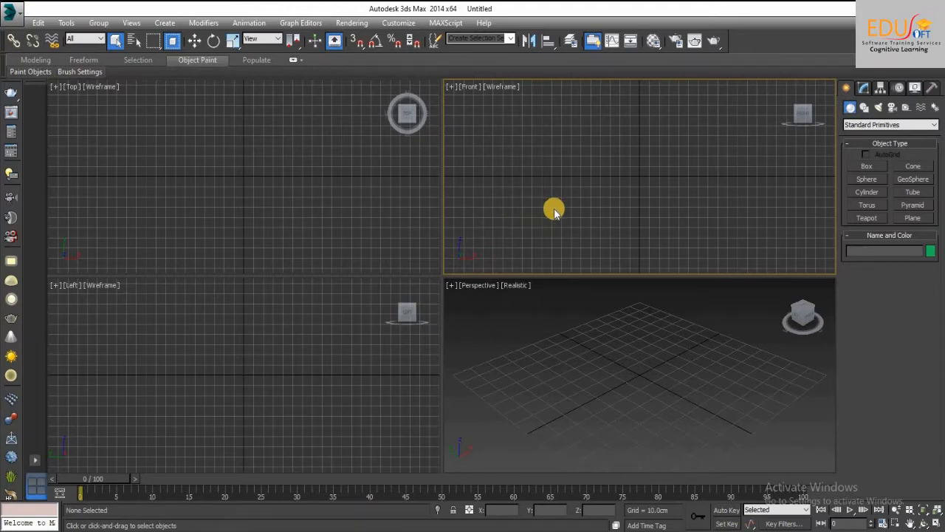
mouse_move(854, 164)
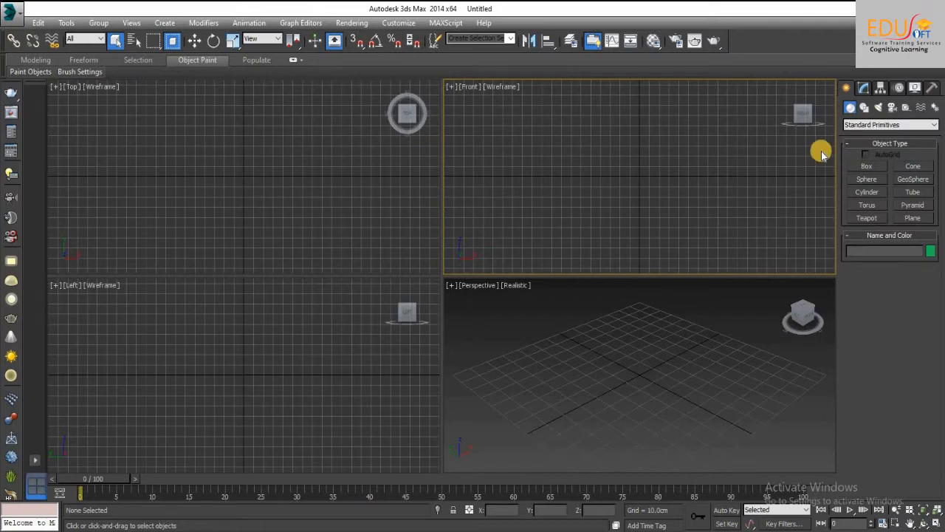
mouse_move(718, 125)
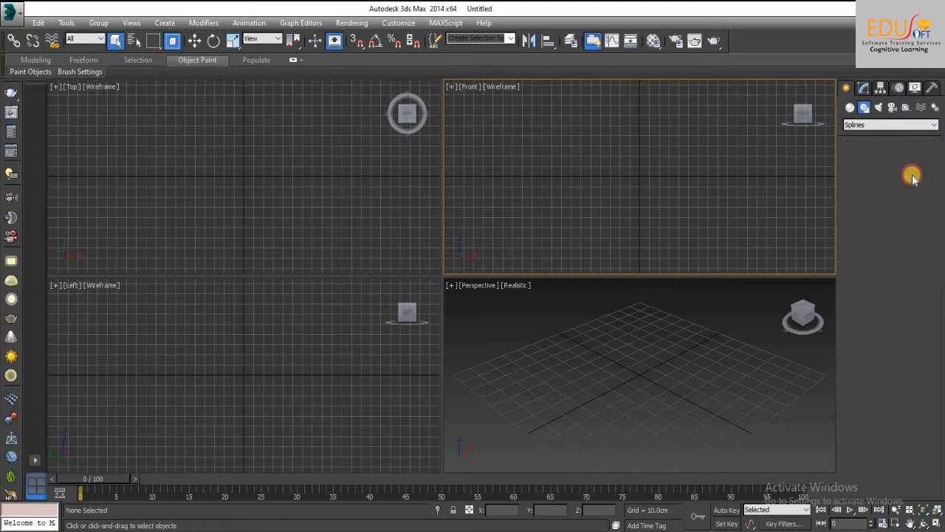
- Draw a rectangle spline in the Front view and set its Length and Width to 150 cm
click(913, 176)
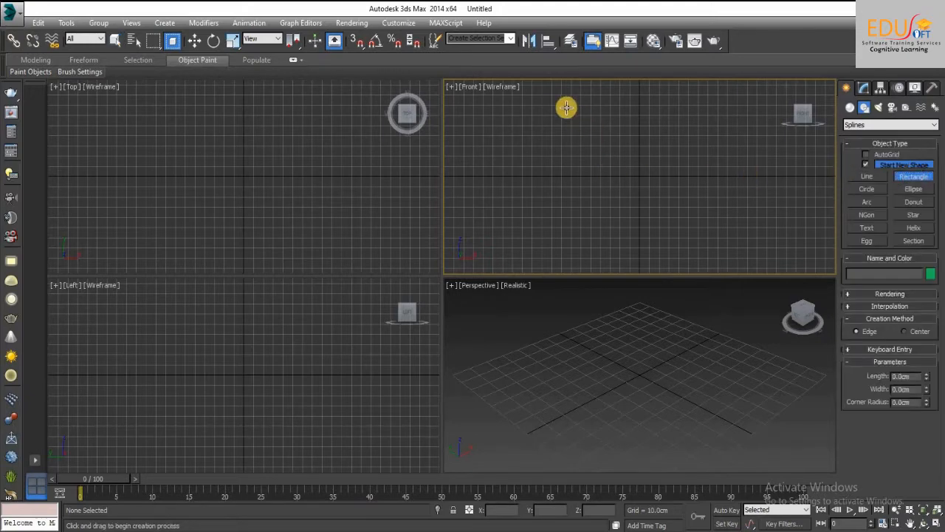
drag(568, 109, 687, 229)
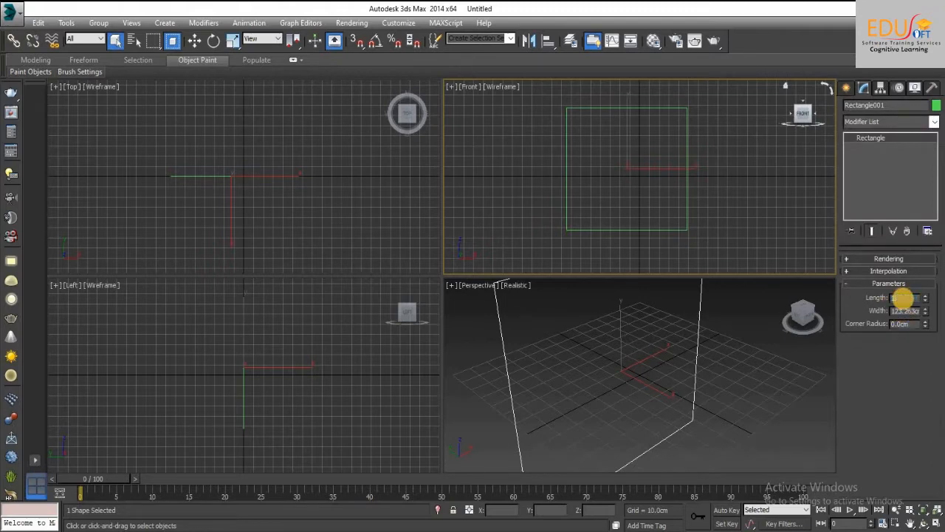
text(150.0cm)
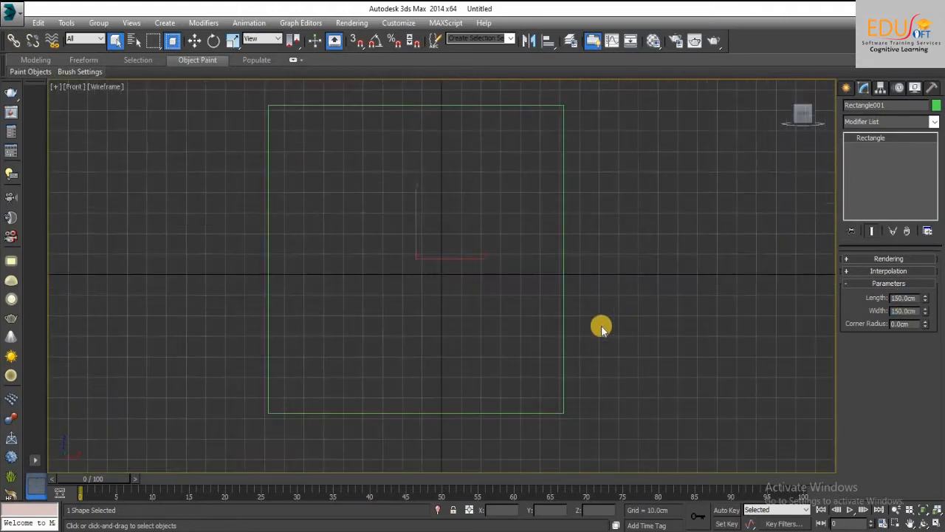
mouse_move(591, 331)
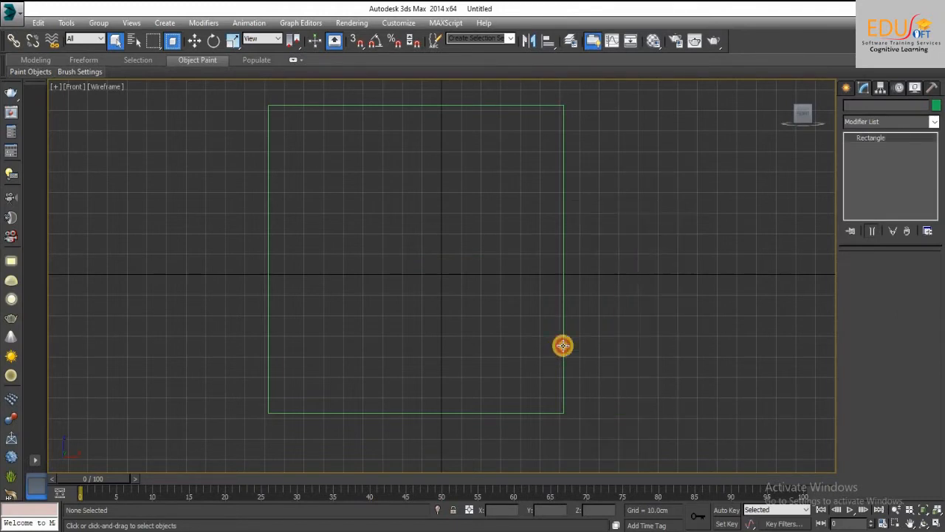
- Convert Rectangle001 to an editable spline and outline it at Spline level into a double-lined frame
right_click(563, 345)
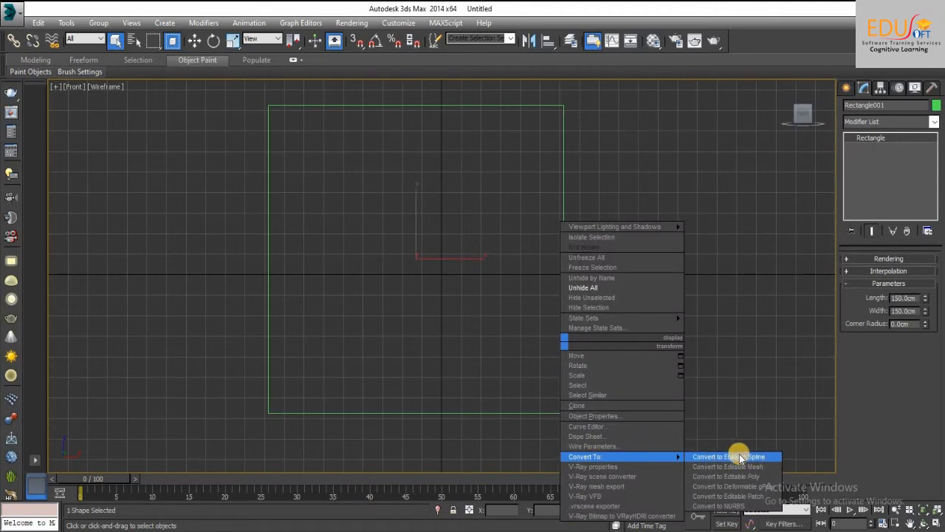
click(732, 455)
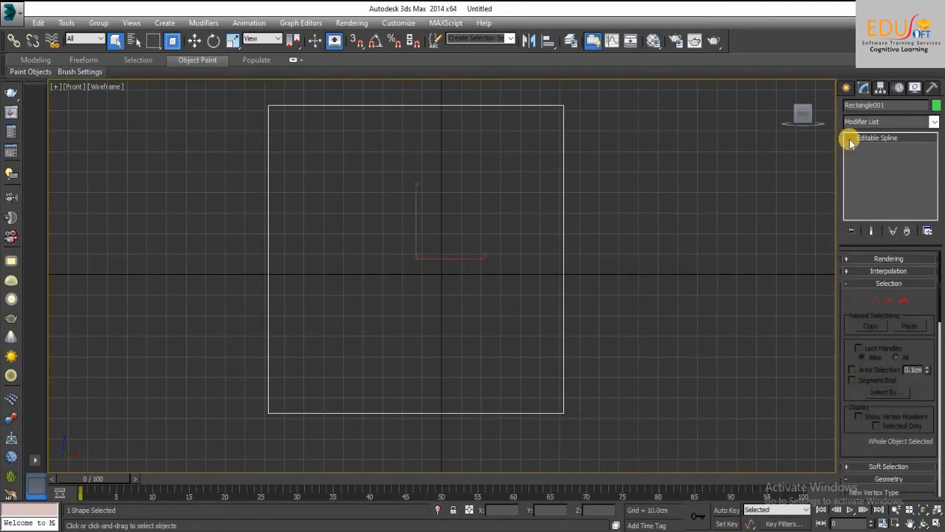
click(851, 139)
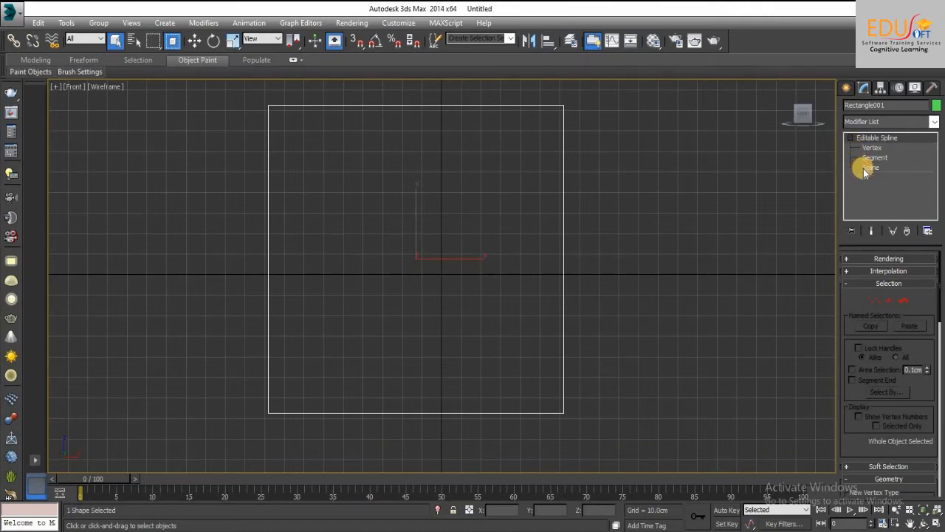
click(871, 167)
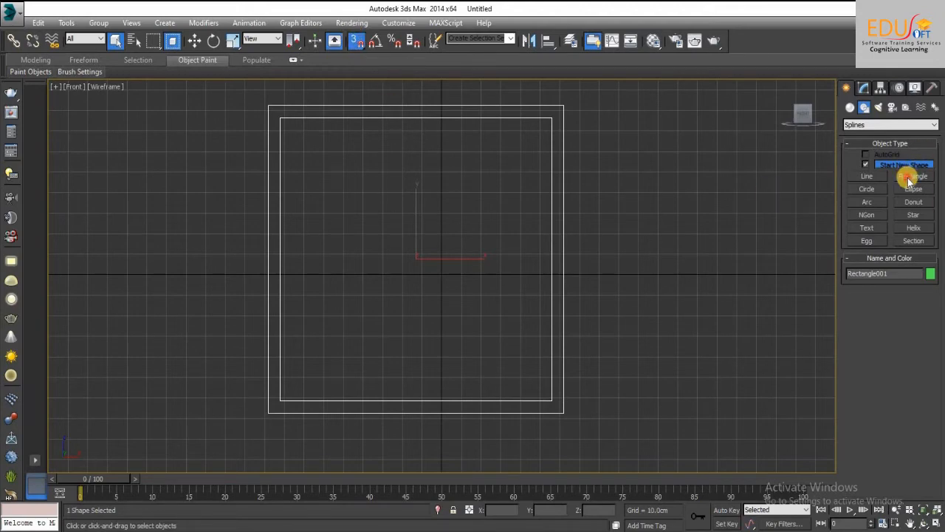
- Draw a narrow partition rectangle along the frame's left inner edge
click(913, 176)
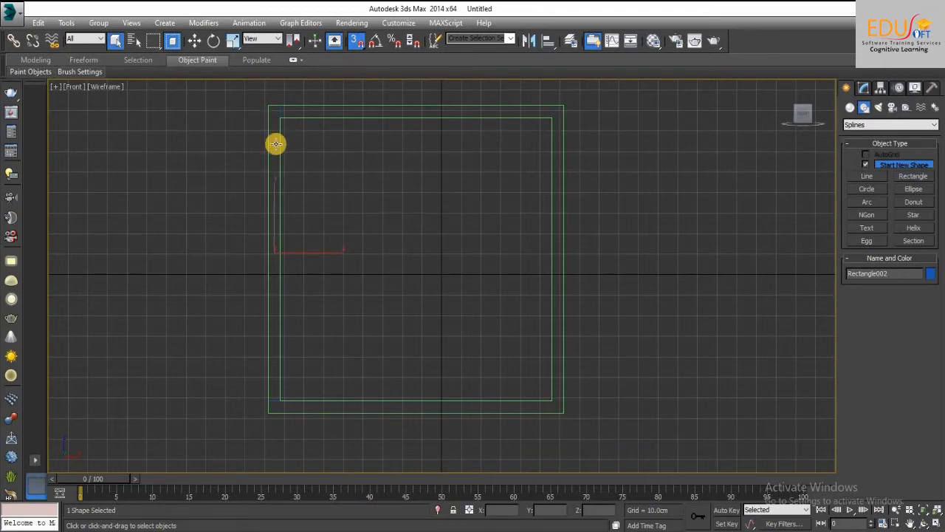
mouse_move(285, 186)
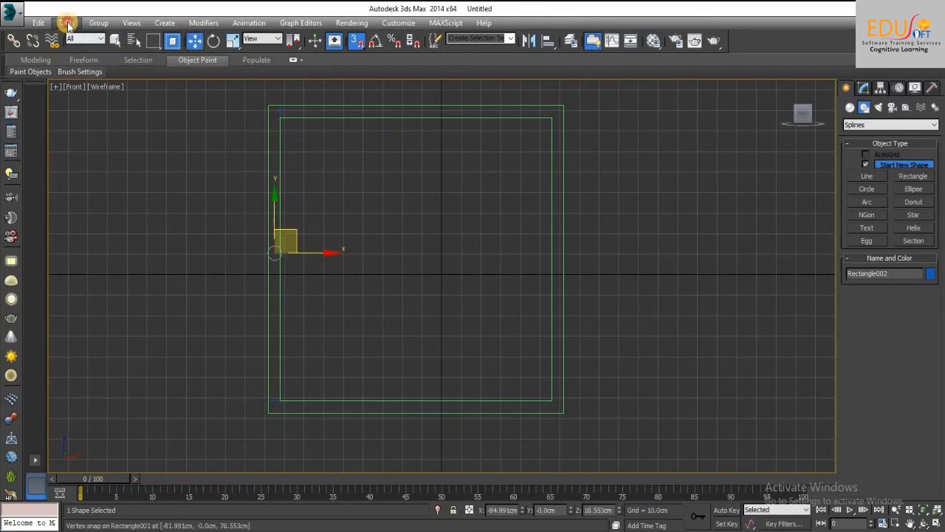
- Array the partition rectangle as an instanced X-offset copy, giving two vertical partitions
click(65, 23)
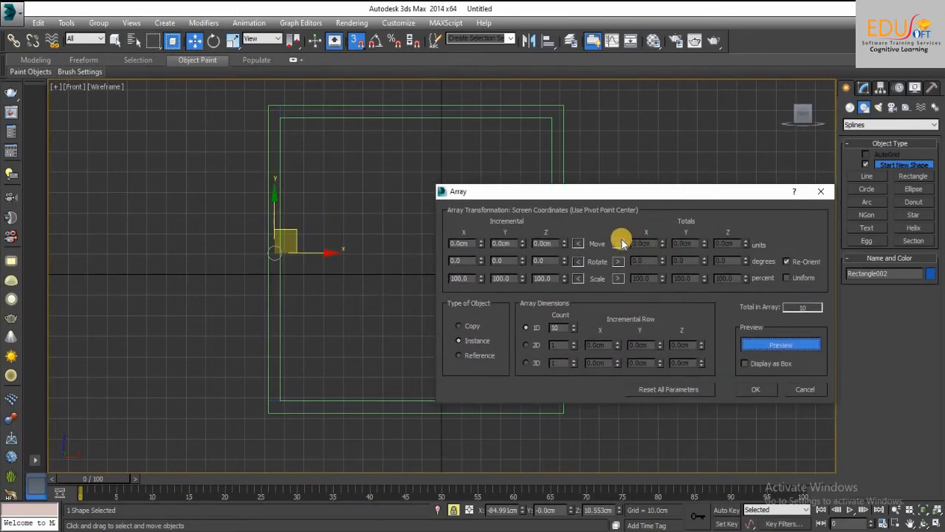
mouse_move(725, 228)
text(3)
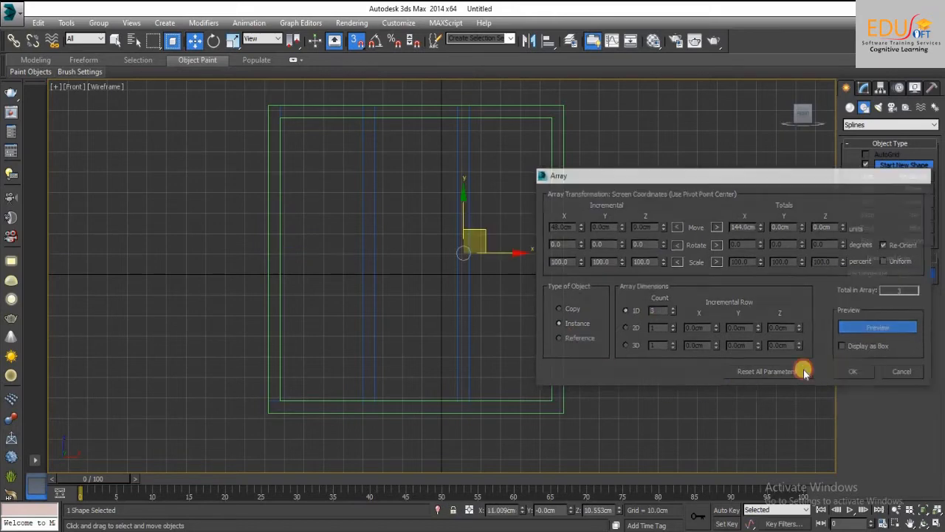
click(854, 370)
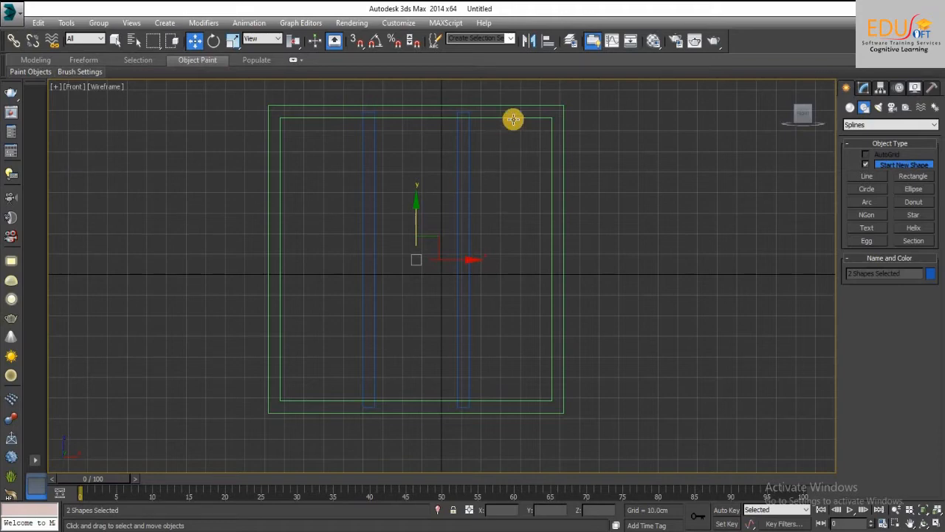
- Outline the partition splines at Spline level into three panel openings, then return to top level
right_click(514, 119)
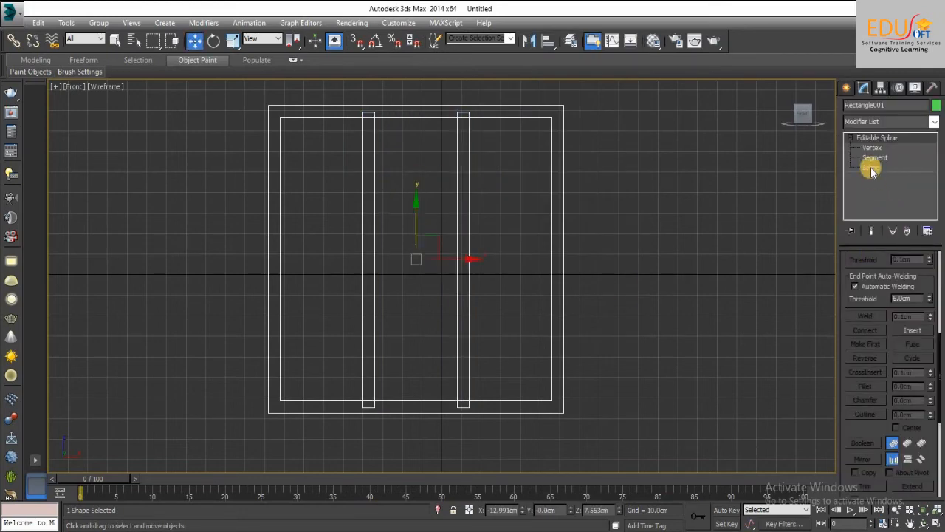
click(872, 168)
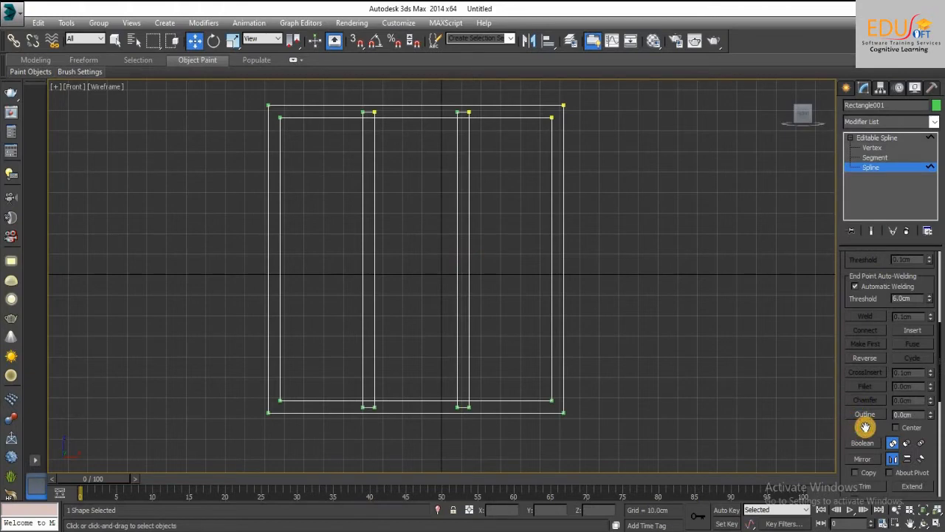
scroll(down, 3)
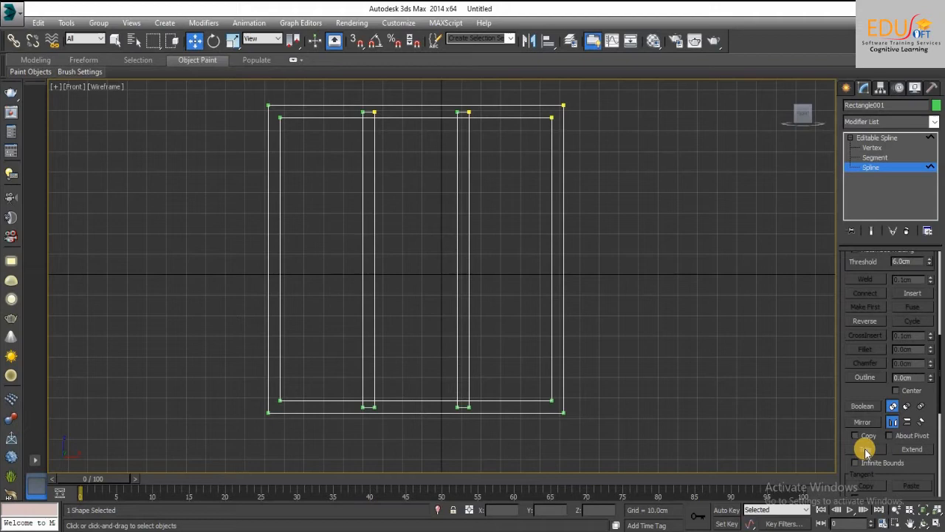
click(866, 449)
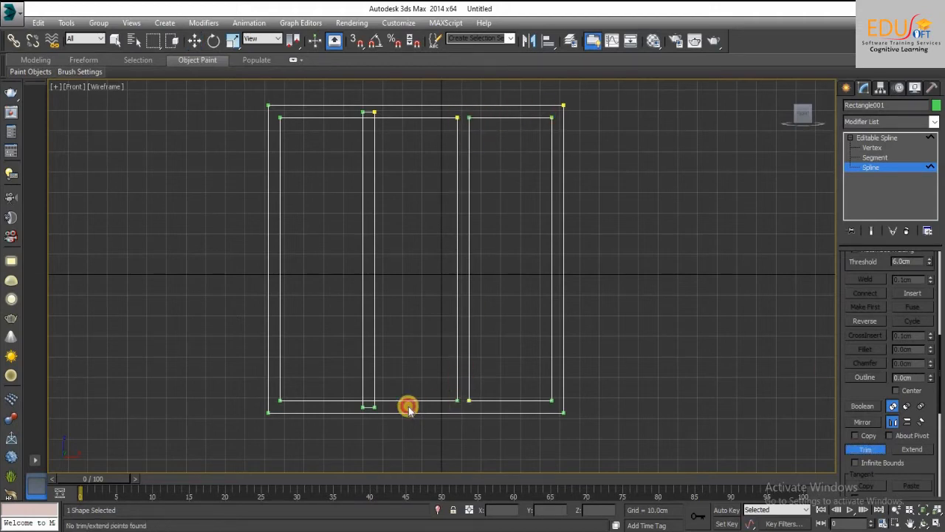
mouse_move(368, 118)
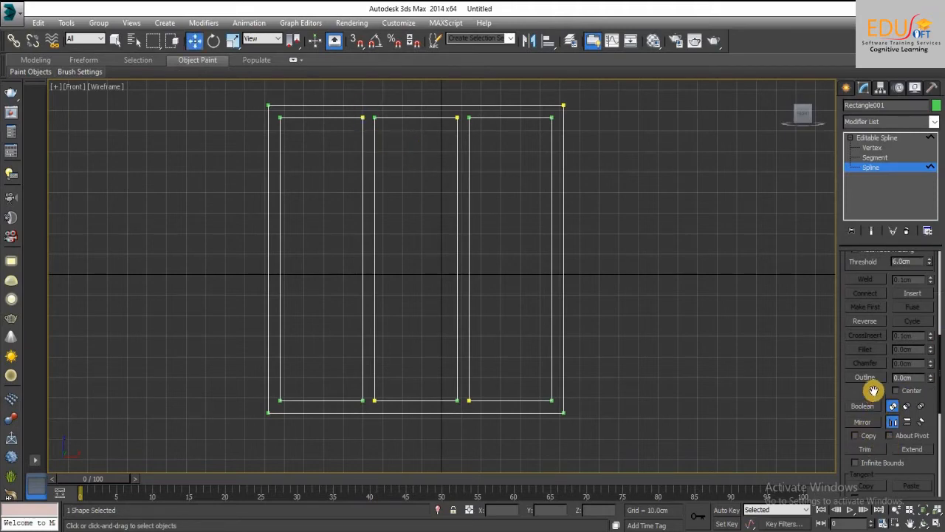
mouse_move(850, 244)
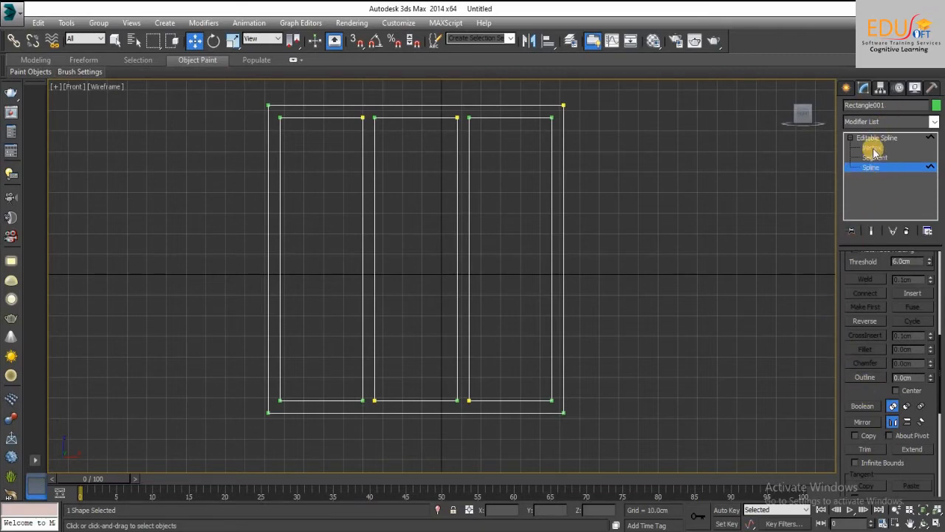
click(872, 148)
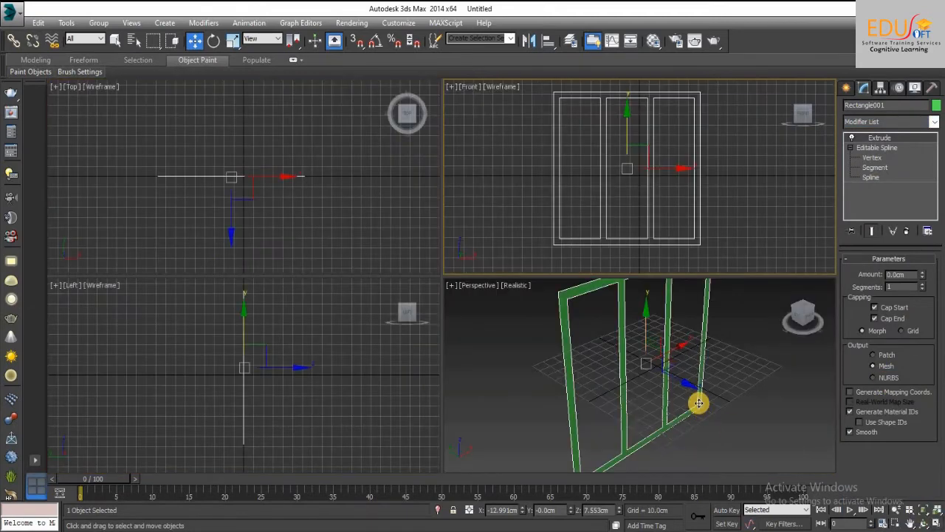
- Maximize the Perspective viewport to inspect the extruded green frame with three openings
key(alt+w)
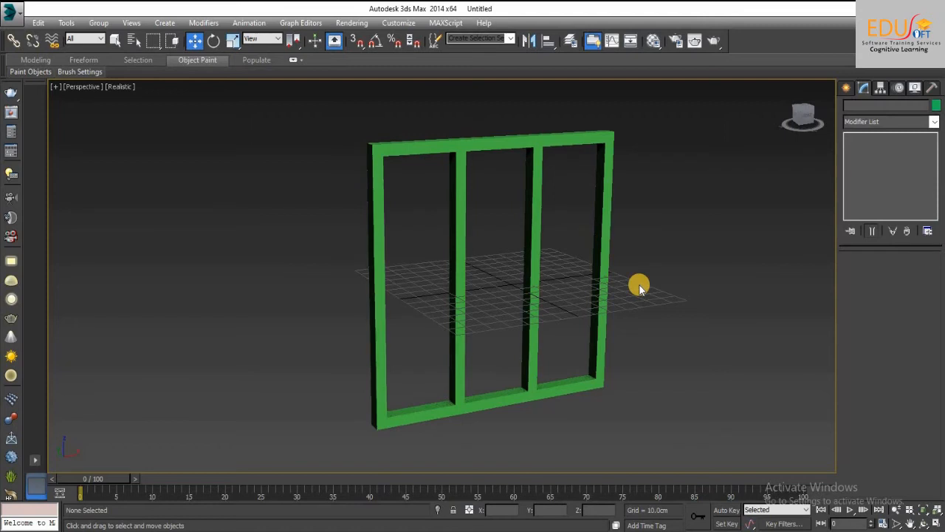
mouse_move(872, 461)
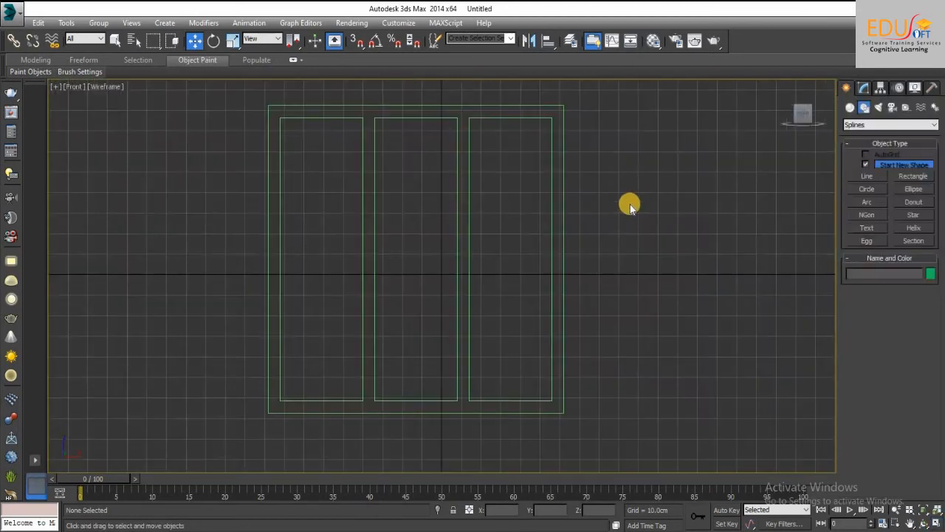
- Draw and extrude an outlined rectangle in the left opening as an inner sash frame, positioned within the frame's depth
click(913, 175)
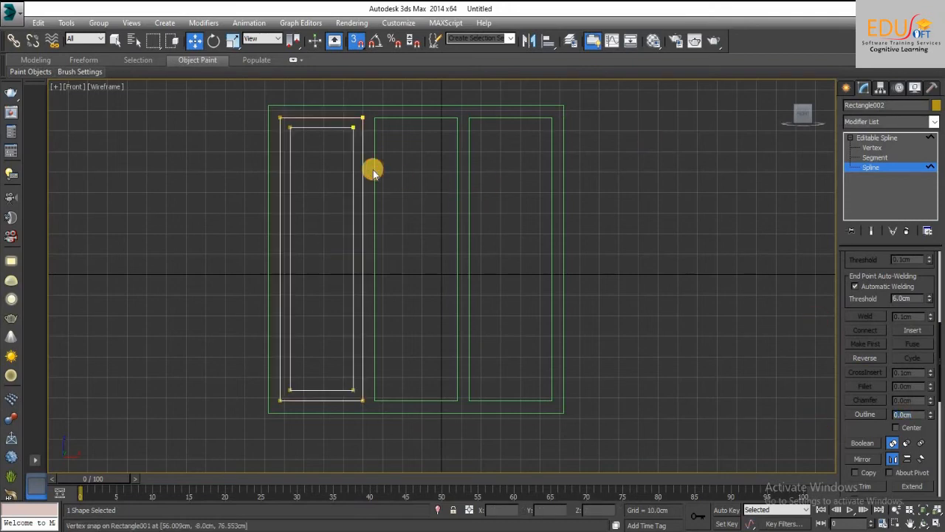
mouse_move(349, 184)
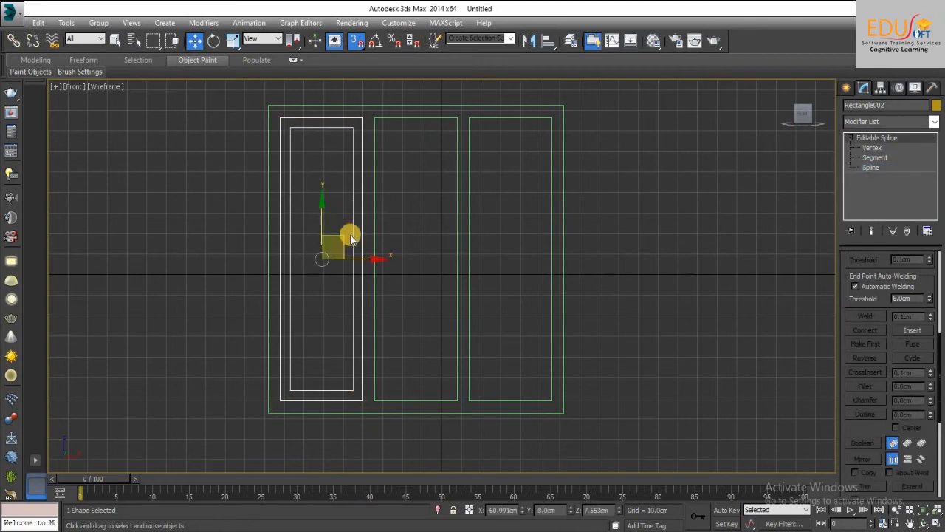
click(889, 121)
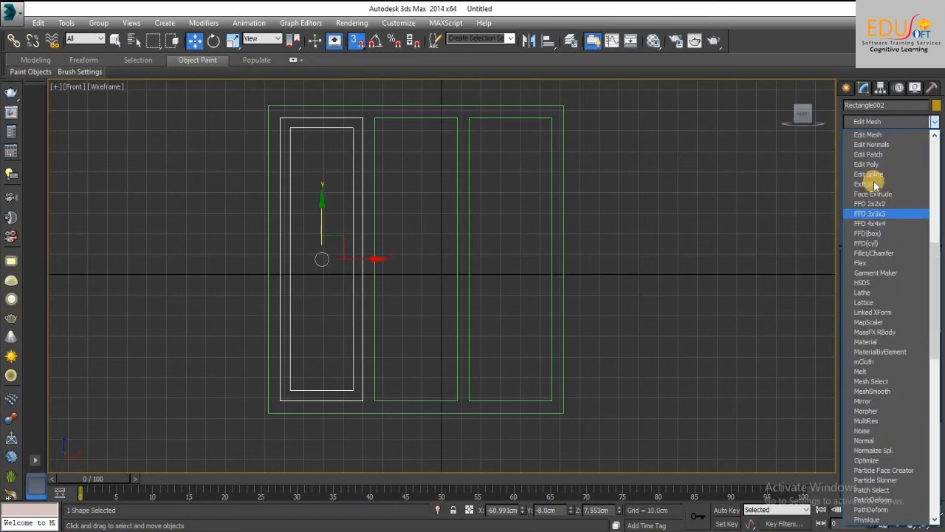
click(866, 183)
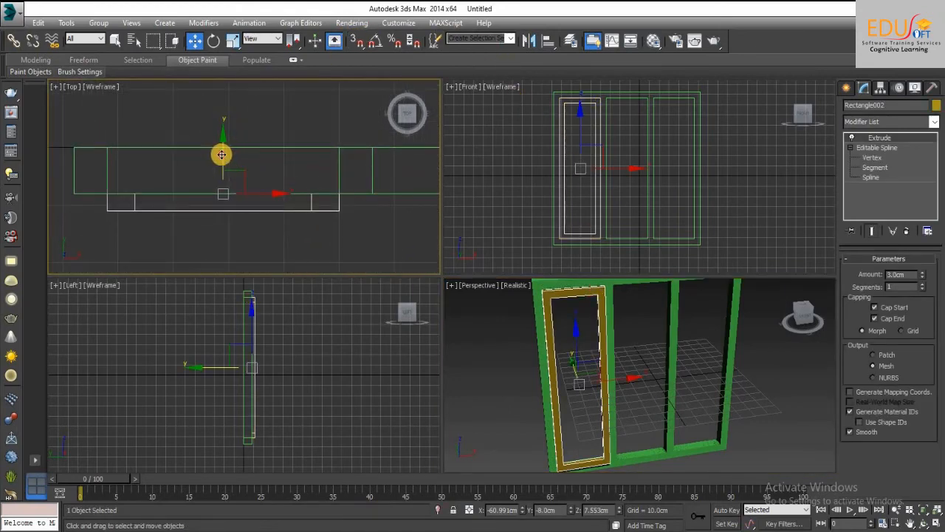
drag(222, 153, 229, 138)
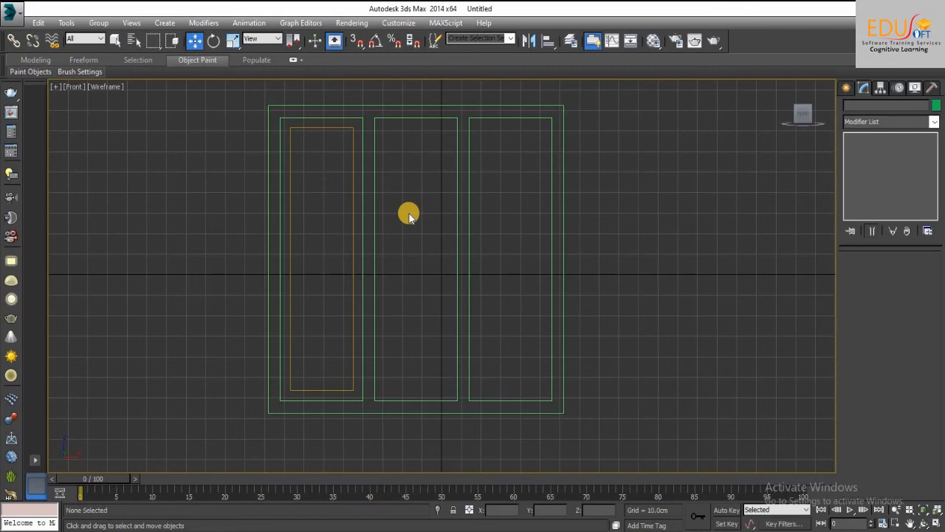
mouse_move(369, 286)
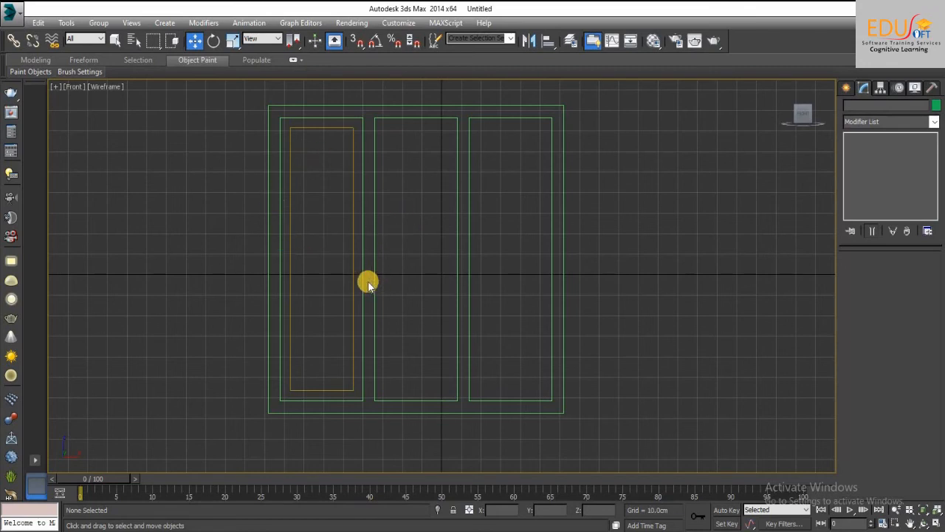
mouse_move(343, 145)
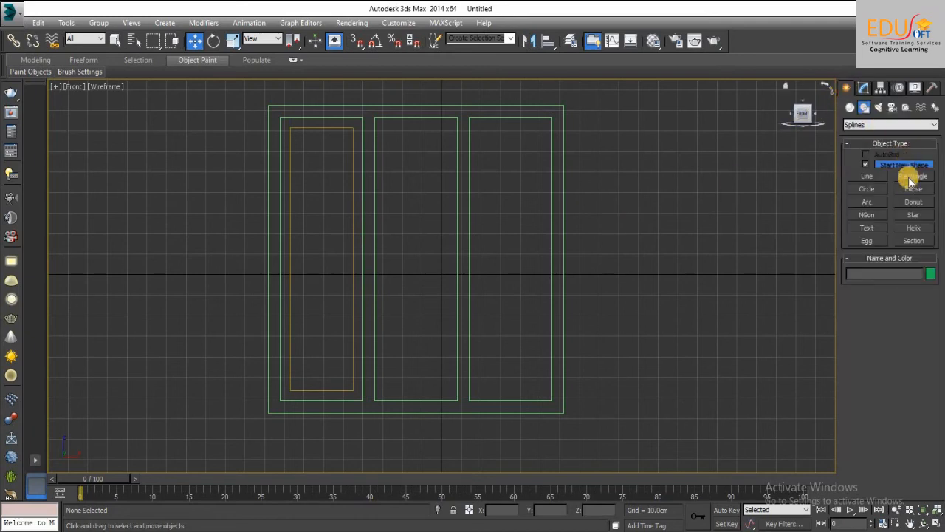
- Draw a rectangle inside the left sash frame and extrude it thinly as a glass pane
click(913, 176)
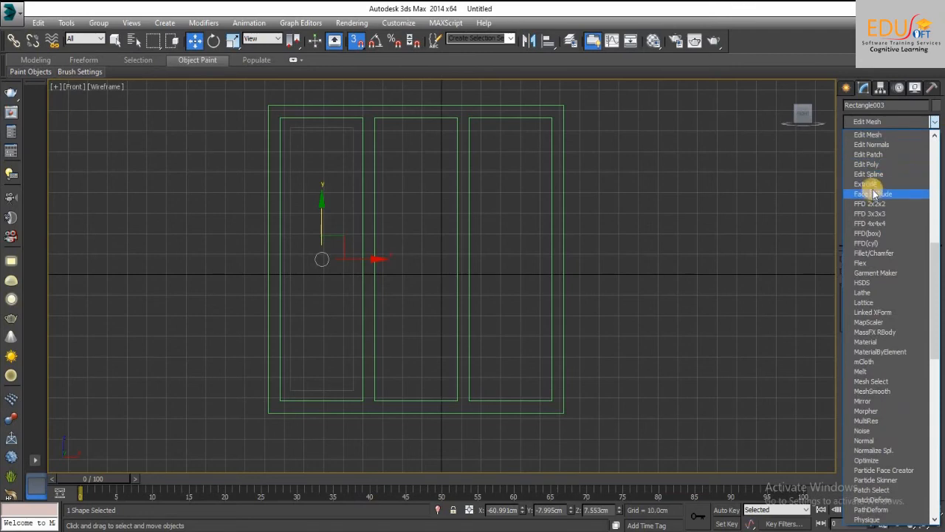
click(863, 183)
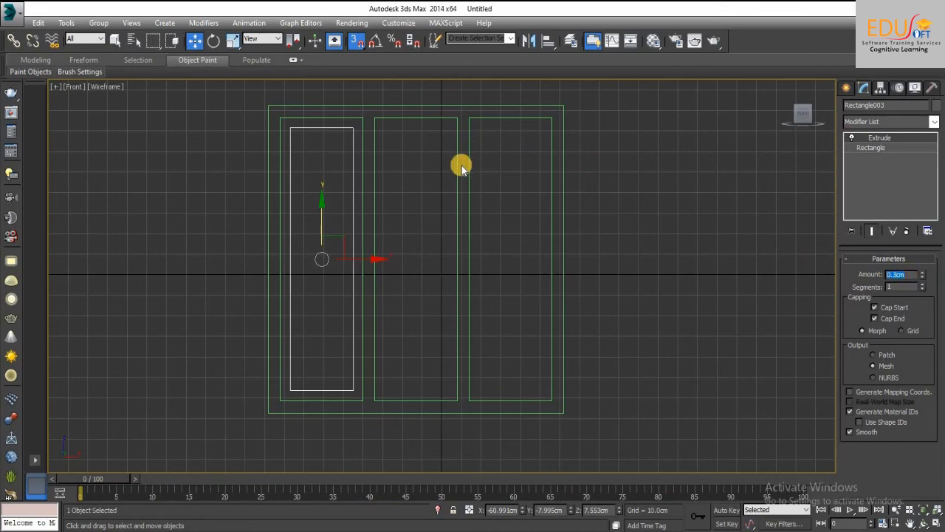
key(alt+w)
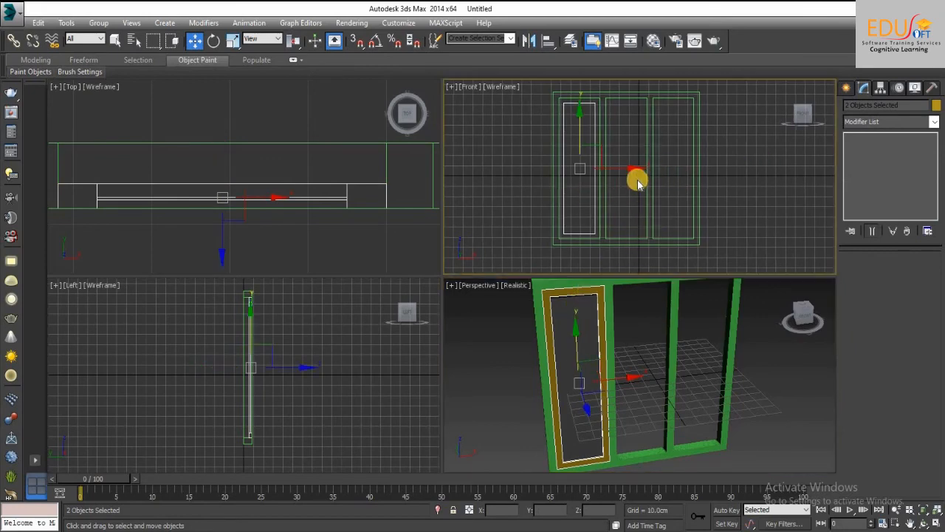
- Clone the sash frame and glass as 2 instanced copies to fill all three openings
key(alt+w)
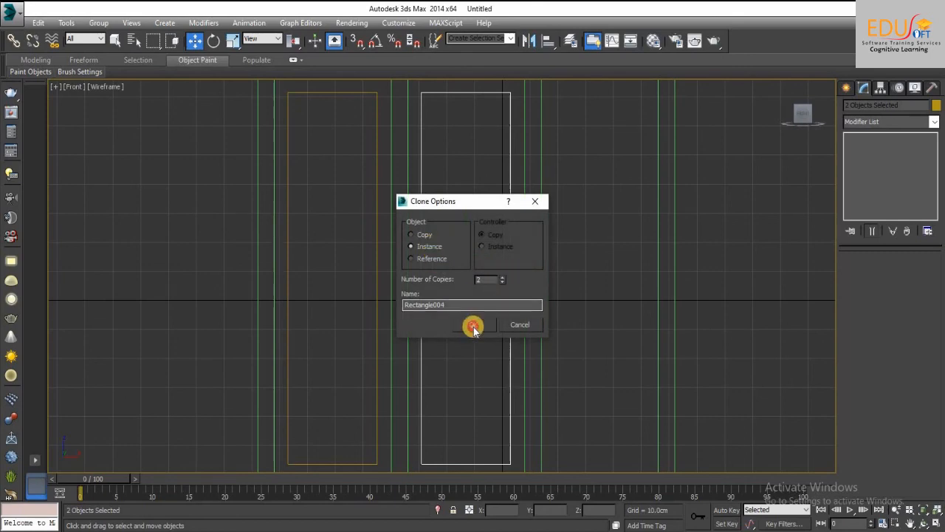
click(473, 325)
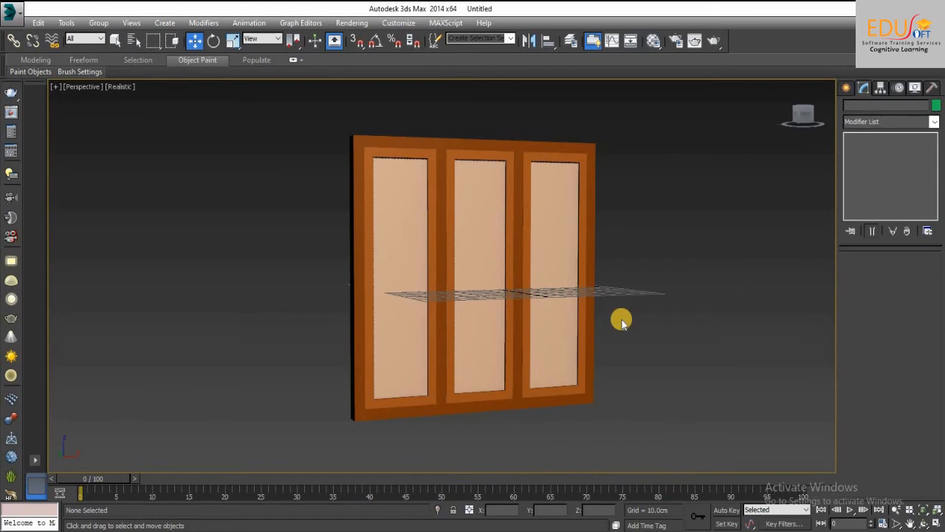
mouse_move(653, 318)
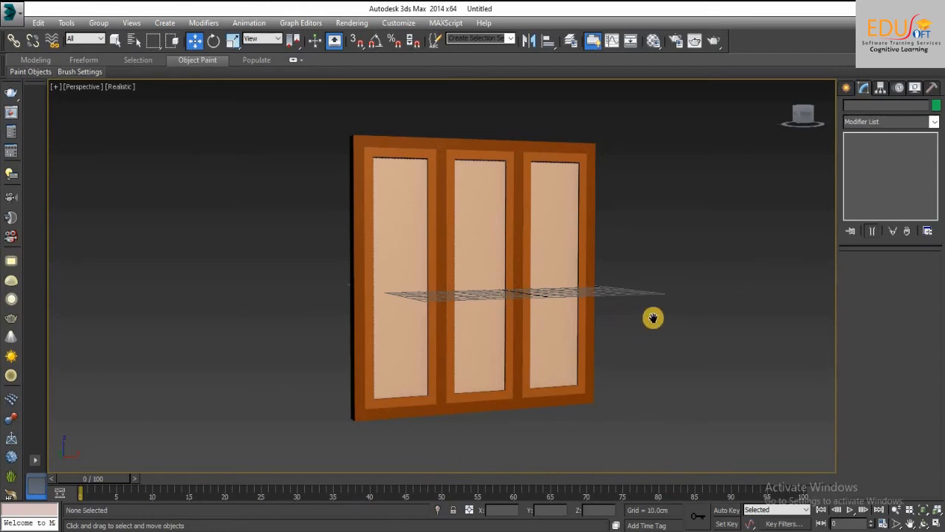